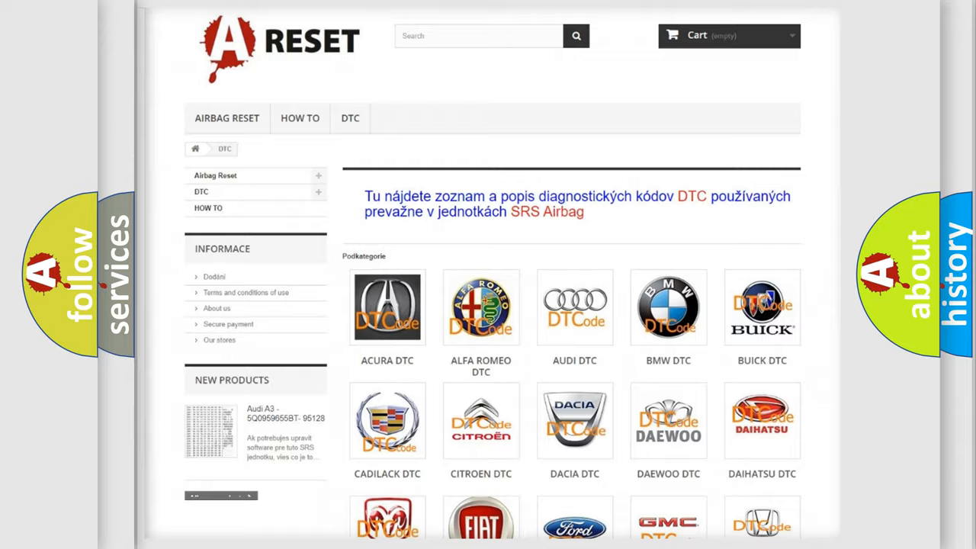
# Scroll down through the list of Jeep DTC codes.
pyautogui.scroll(-3)
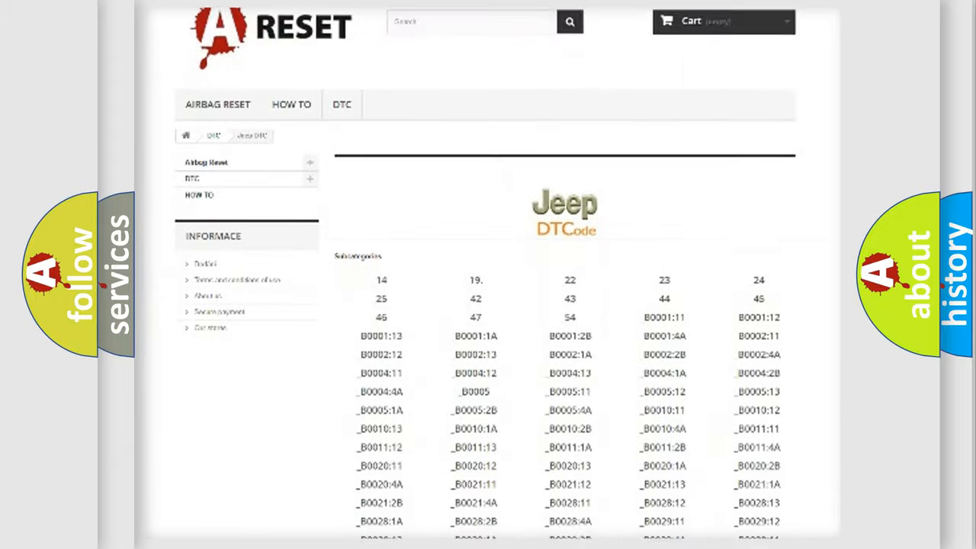
pyautogui.scroll(-3)
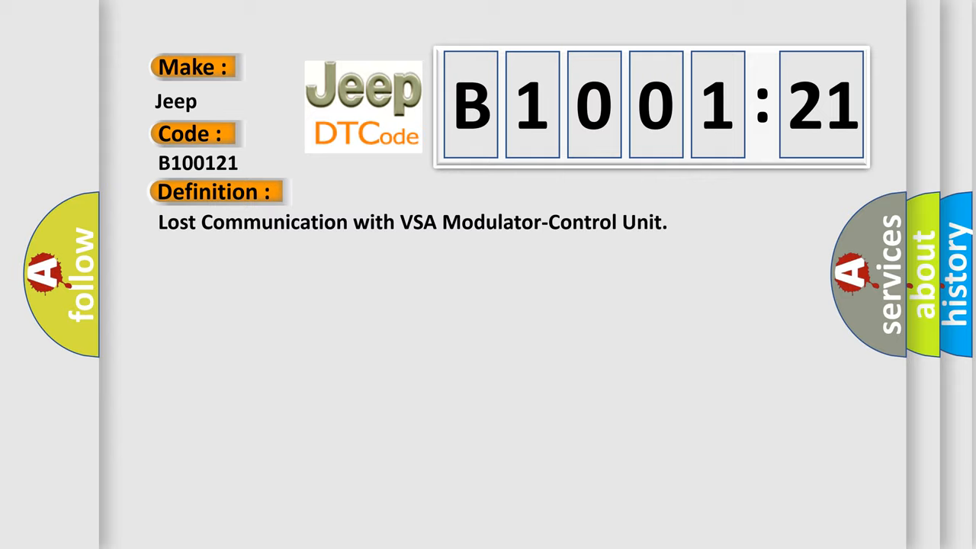
# Reveal the description of code B100121, then its causes: poor connections, loose terminals, open PCM circuit.
pyautogui.click(397, 192)
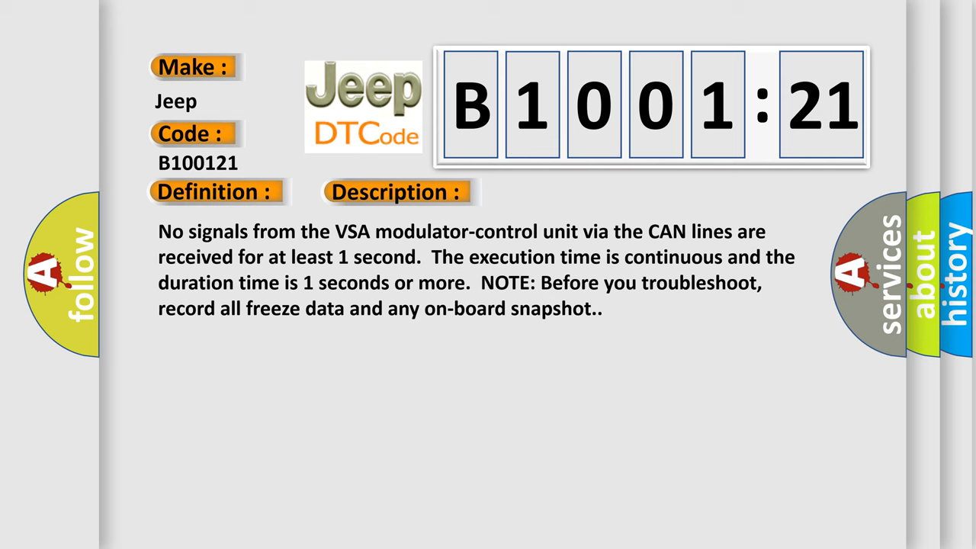
pyautogui.click(561, 192)
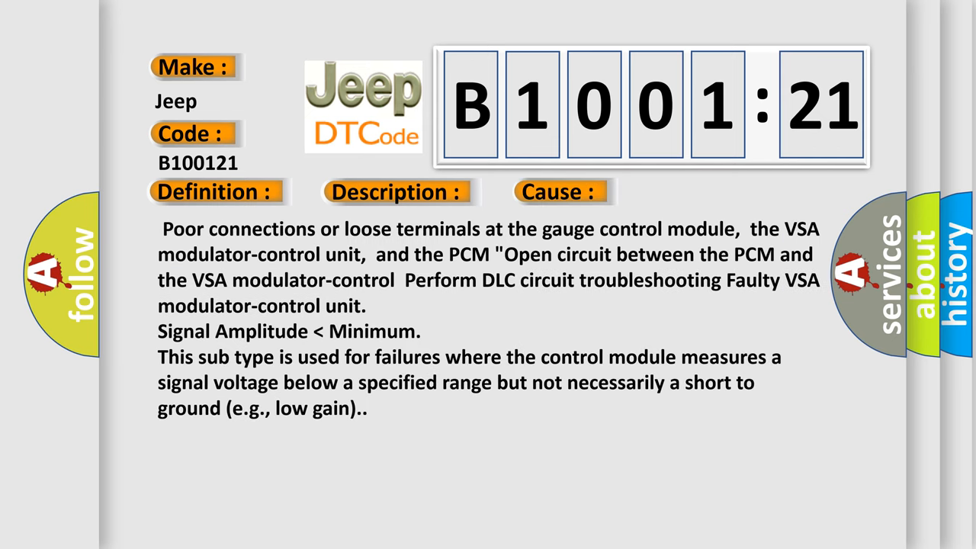